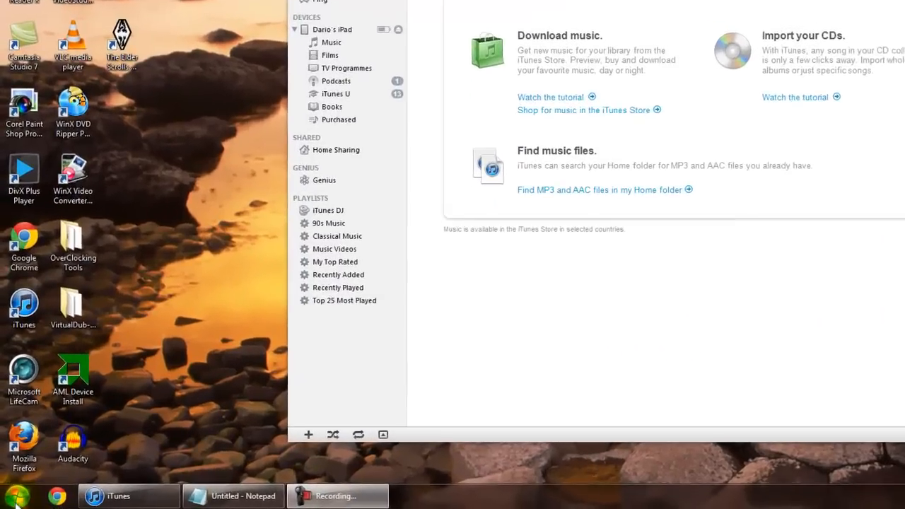
Step: Create a new folder named 'iPad Photos' in the Pictures library via the Start menu
left_click(15, 495)
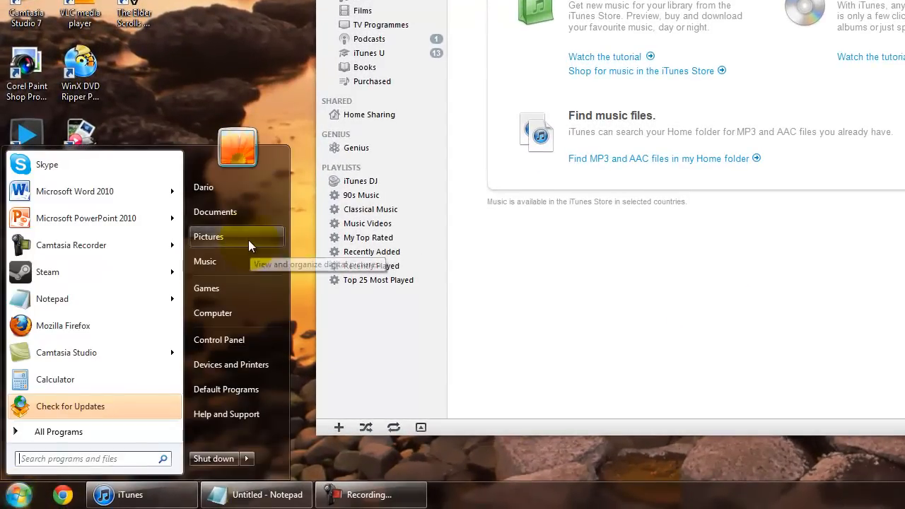
left_click(208, 237)
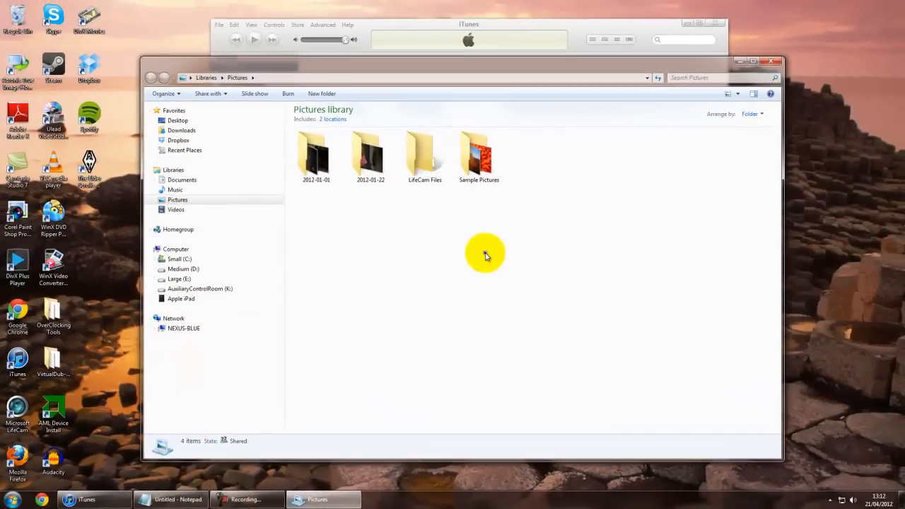
right_click(485, 254)
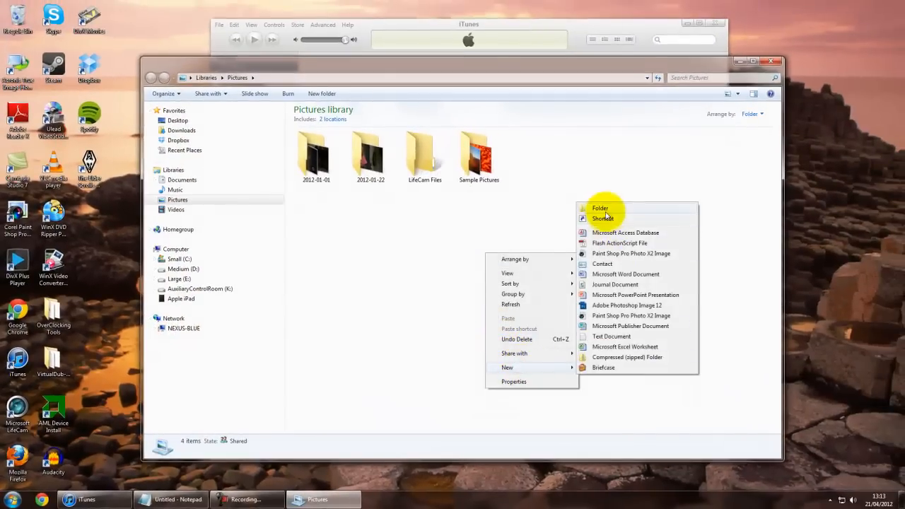
left_click(599, 208)
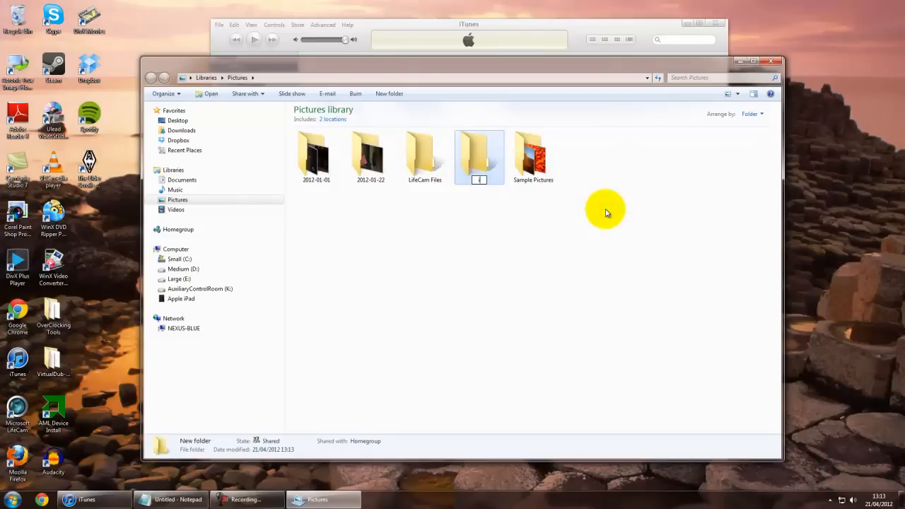
type("iPad Photos")
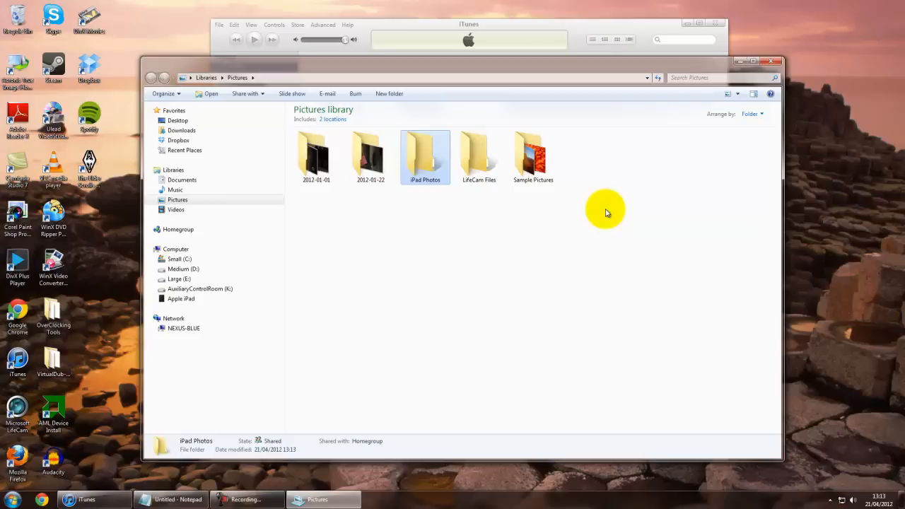
mouse_move(730, 106)
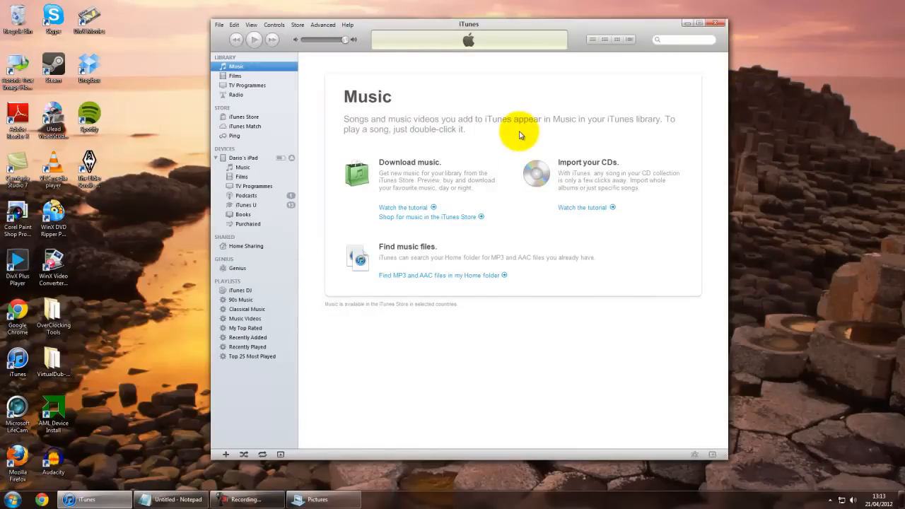
mouse_move(520, 127)
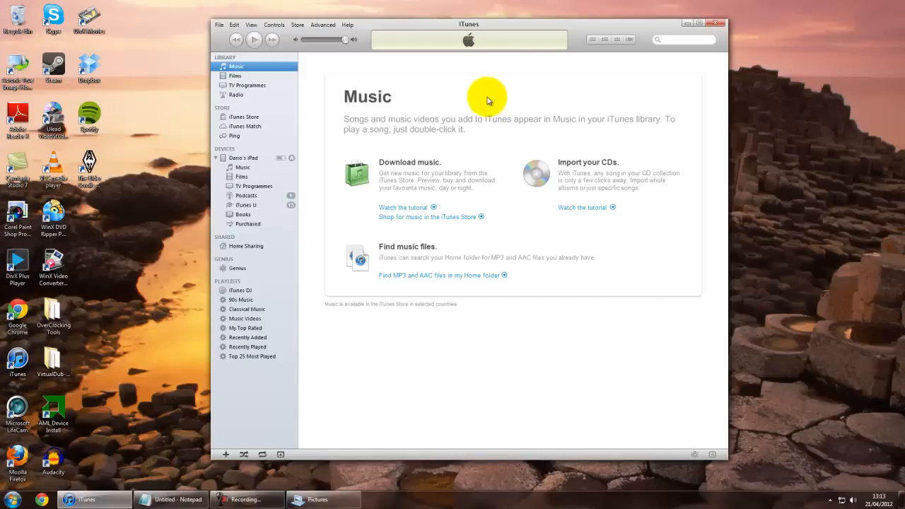
mouse_move(260, 133)
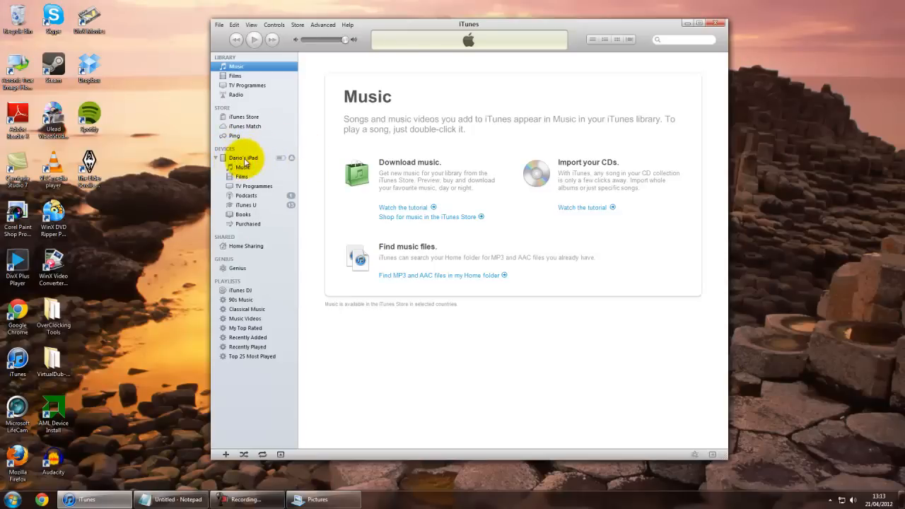
Step: Select the iPad under Devices and show its Photos sync settings
left_click(243, 158)
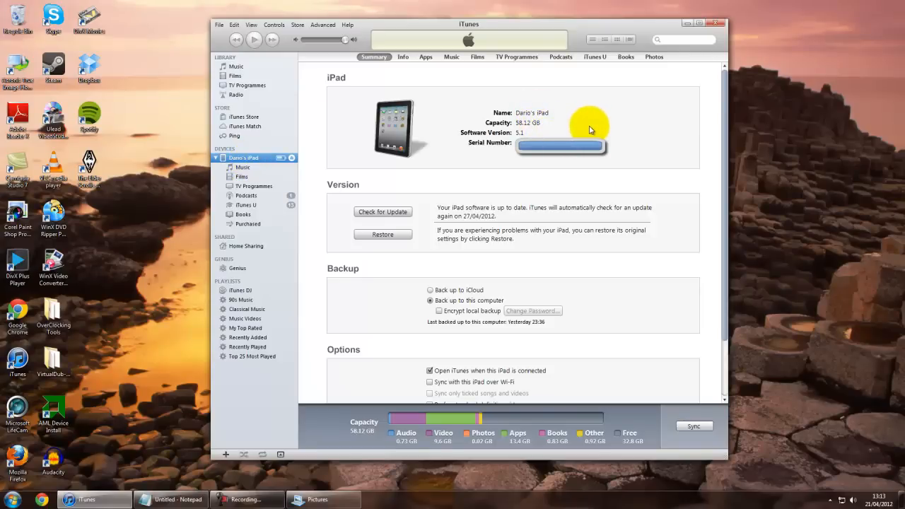
mouse_move(653, 56)
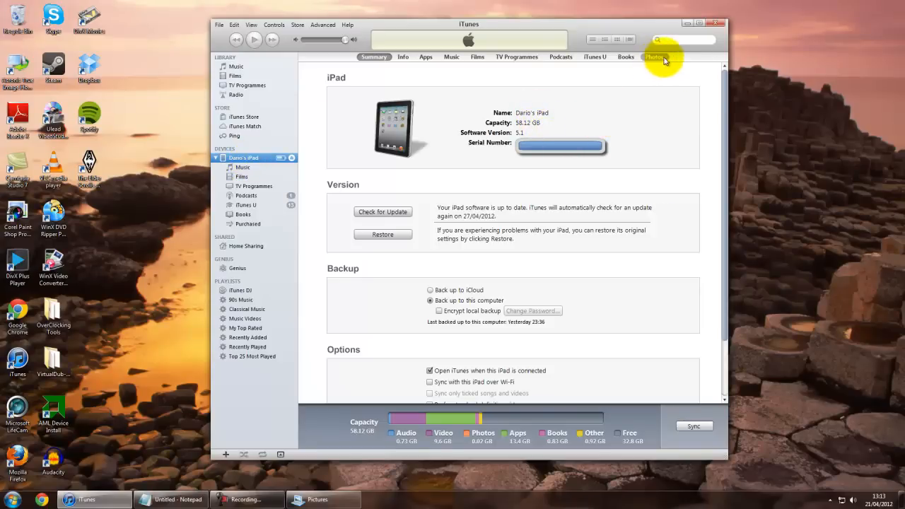
mouse_move(653, 59)
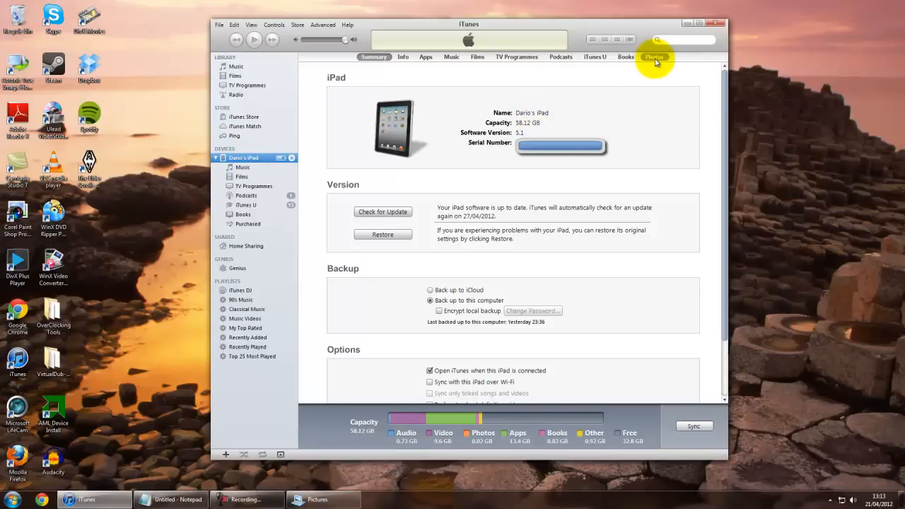
left_click(654, 57)
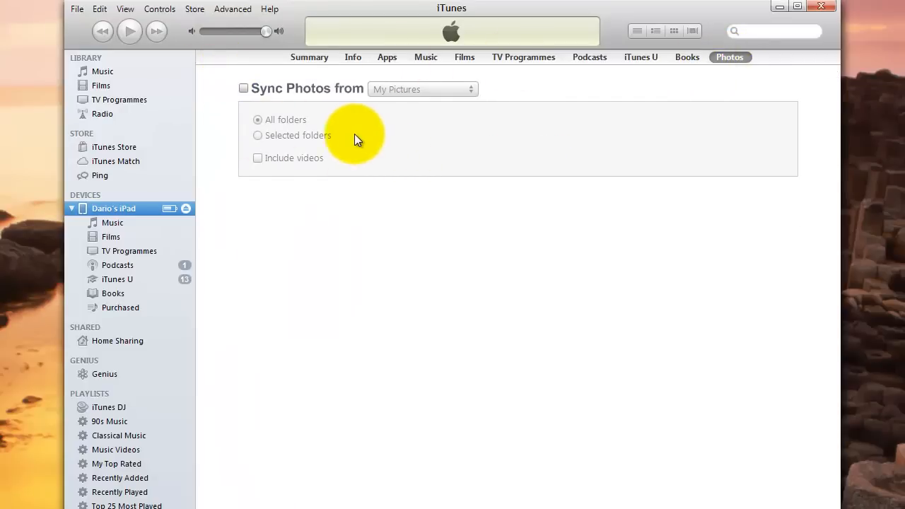
Step: Enable 'Sync Photos from' and choose the iPad Photos folder as the source
left_click(244, 88)
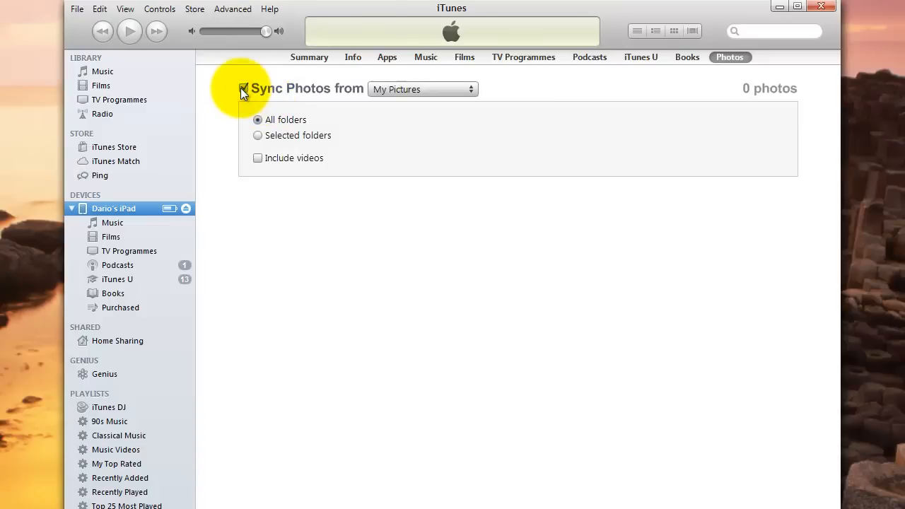
left_click(421, 89)
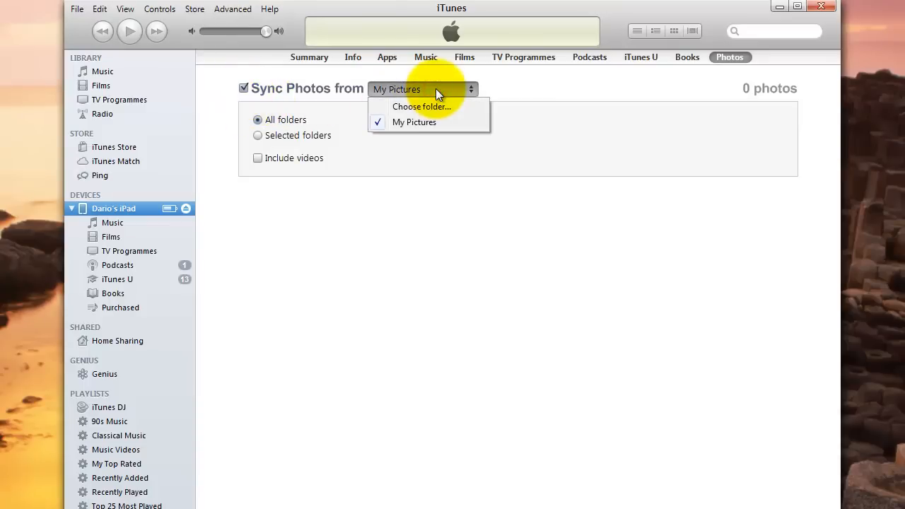
mouse_move(407, 126)
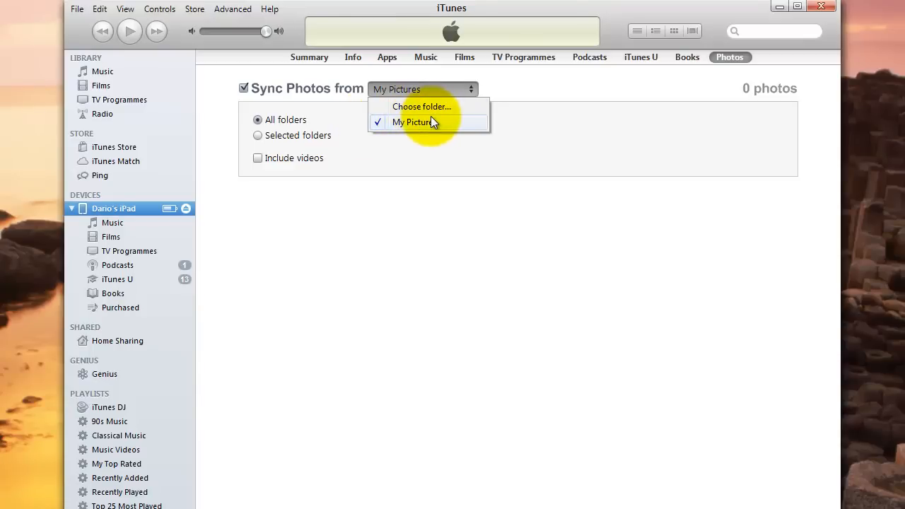
mouse_move(427, 114)
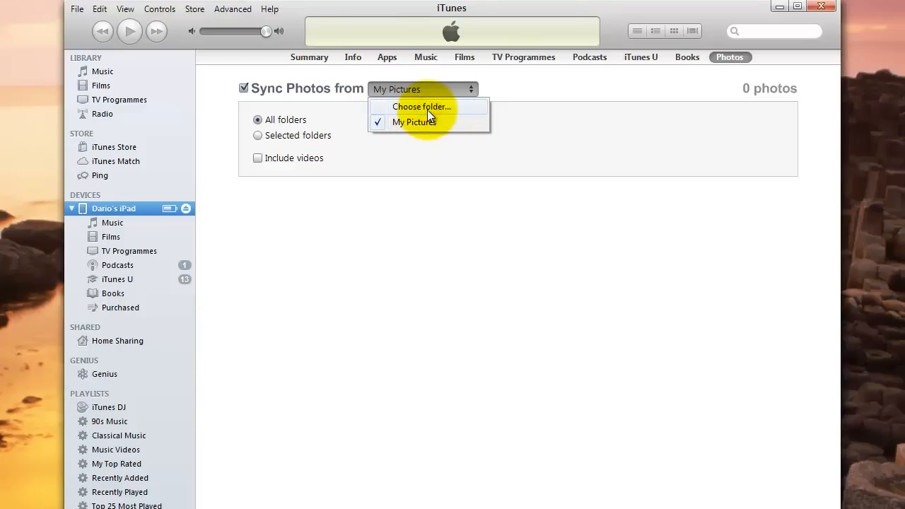
left_click(422, 106)
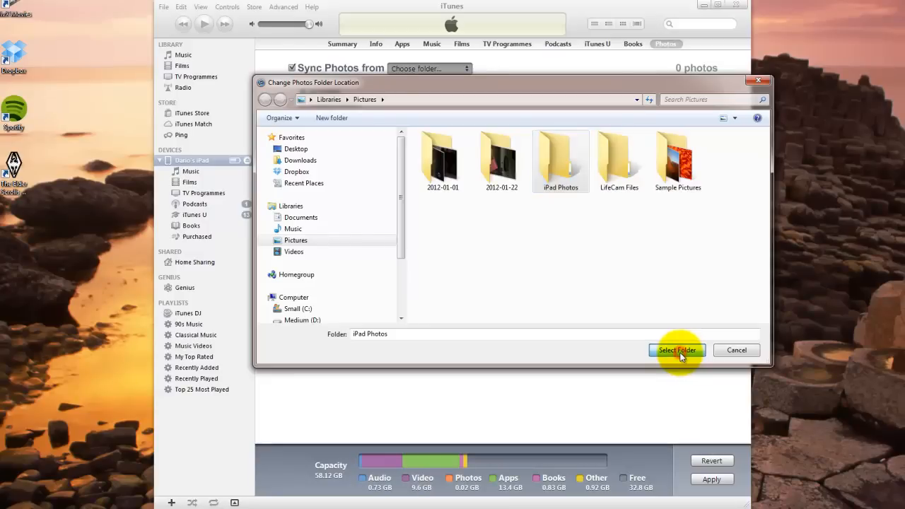
left_click(676, 351)
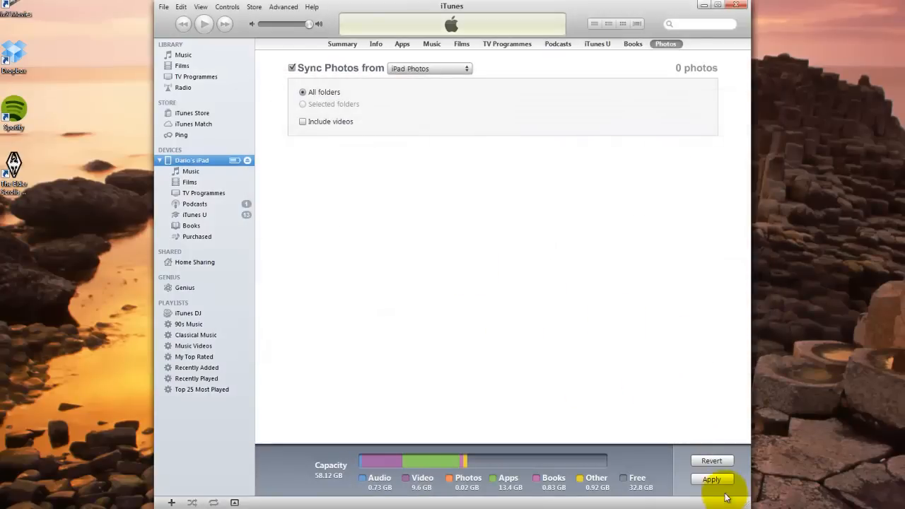
Step: Apply the sync and confirm Replace Photos so syncing from iPad Photos begins
left_click(711, 479)
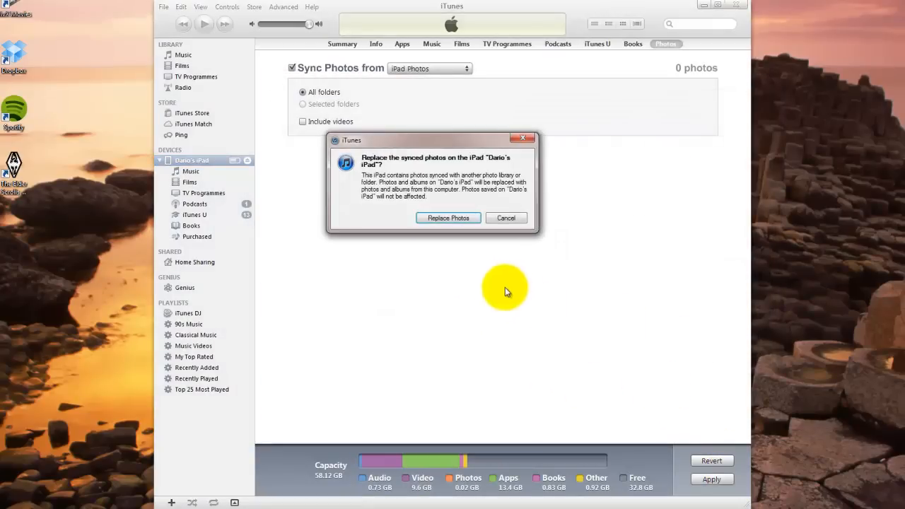
mouse_move(494, 272)
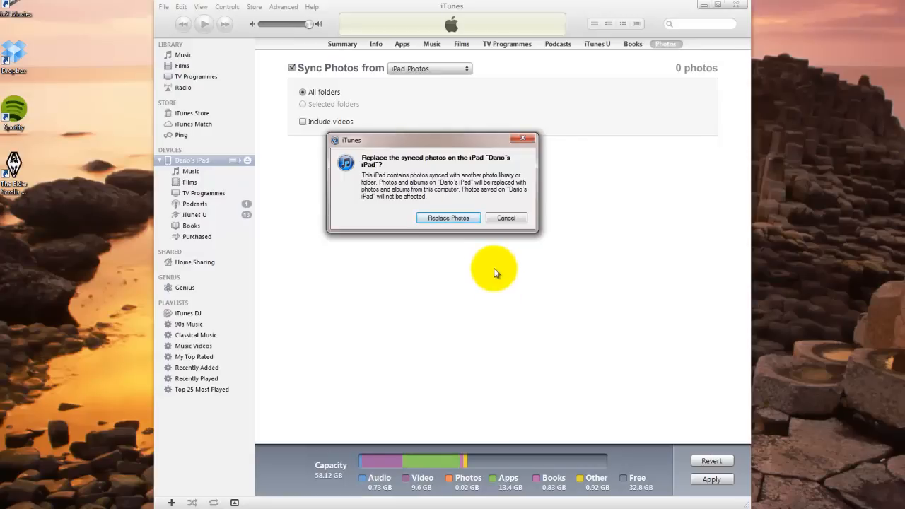
mouse_move(502, 272)
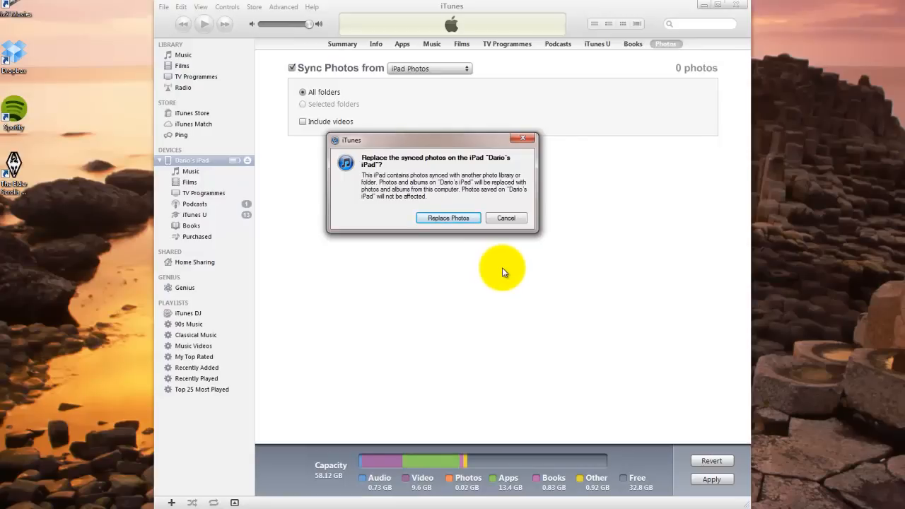
mouse_move(461, 252)
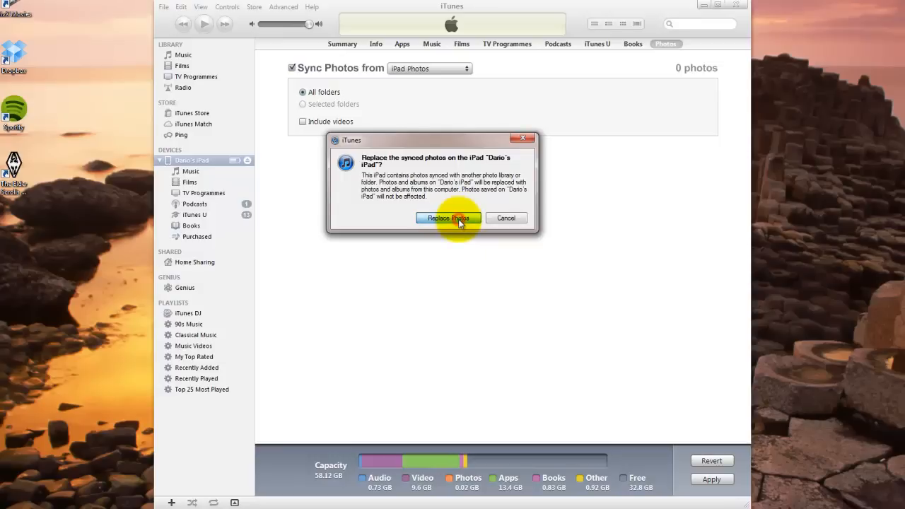
left_click(446, 218)
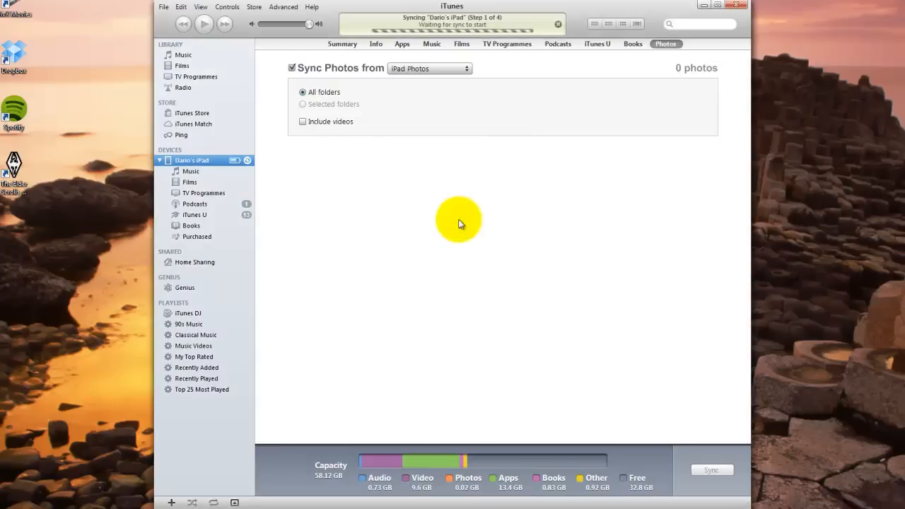
mouse_move(558, 44)
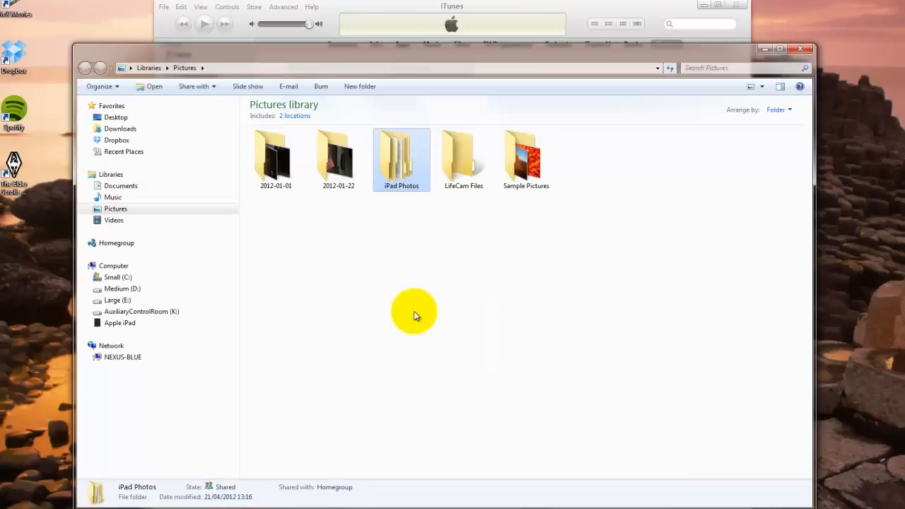
Step: Inside the iPad Photos folder, create a new folder named 'Holiday 2012'
double_click(401, 156)
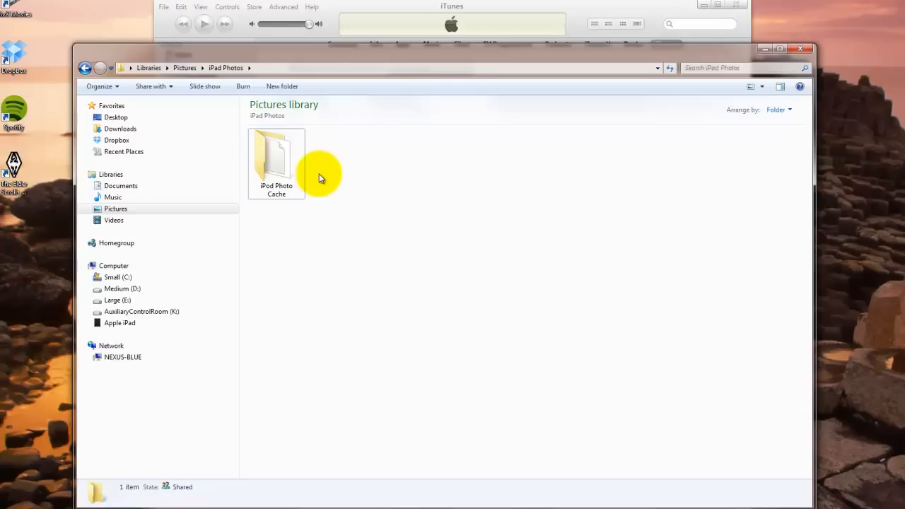
mouse_move(417, 190)
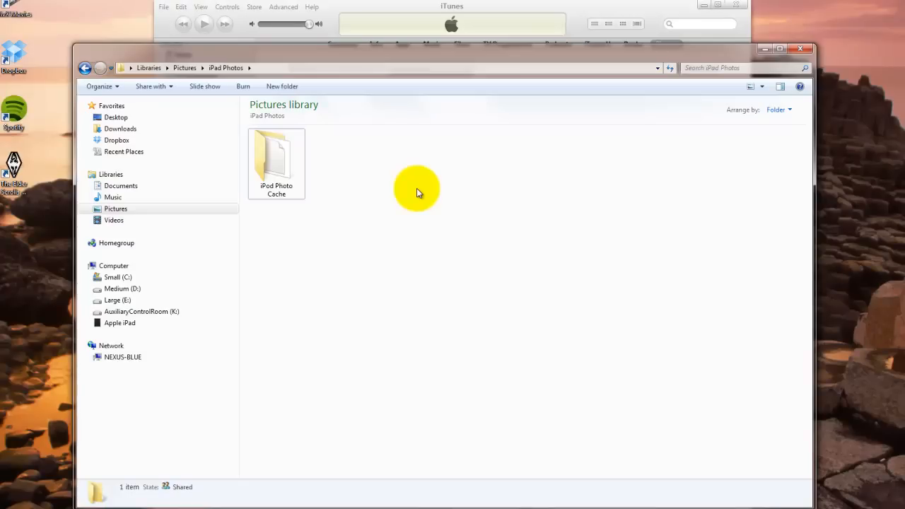
right_click(418, 191)
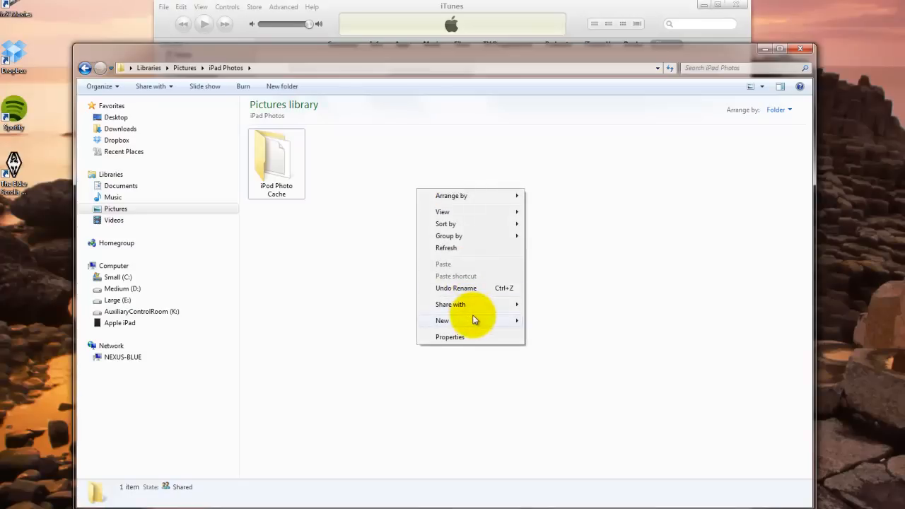
left_click(441, 320)
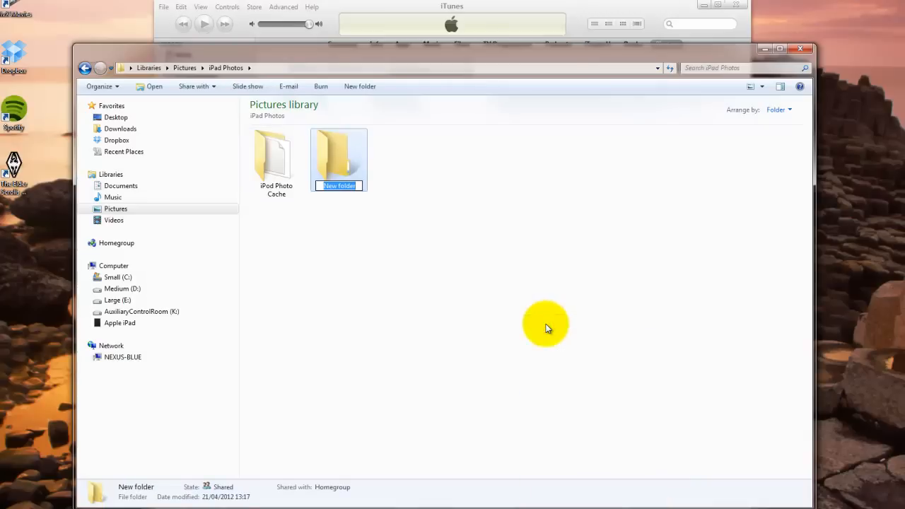
type("Holiday 2012")
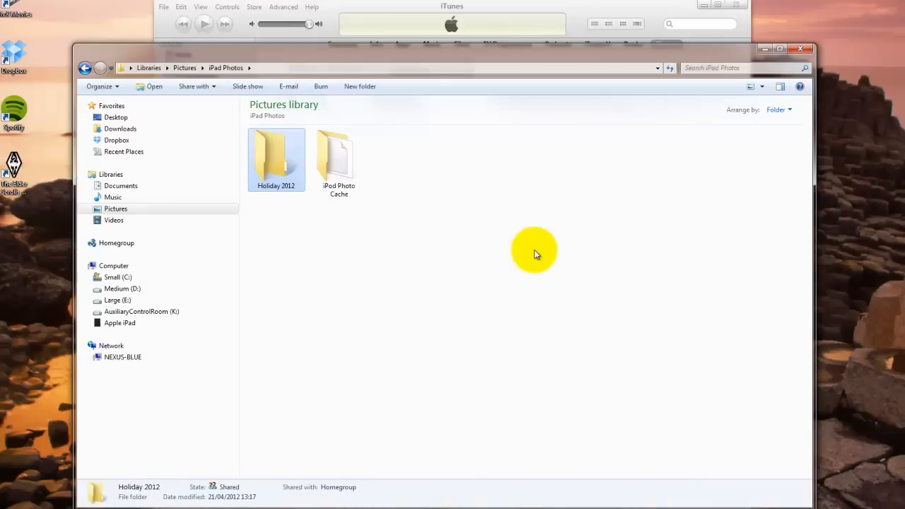
Step: Create a second folder named 'Animals' and bring up Sample Pictures alongside
right_click(535, 252)
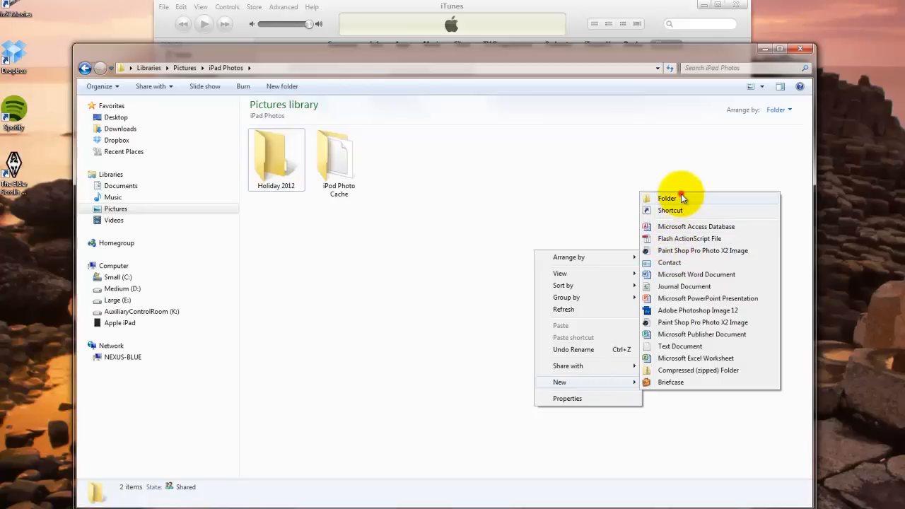
left_click(668, 198)
type("Animals")
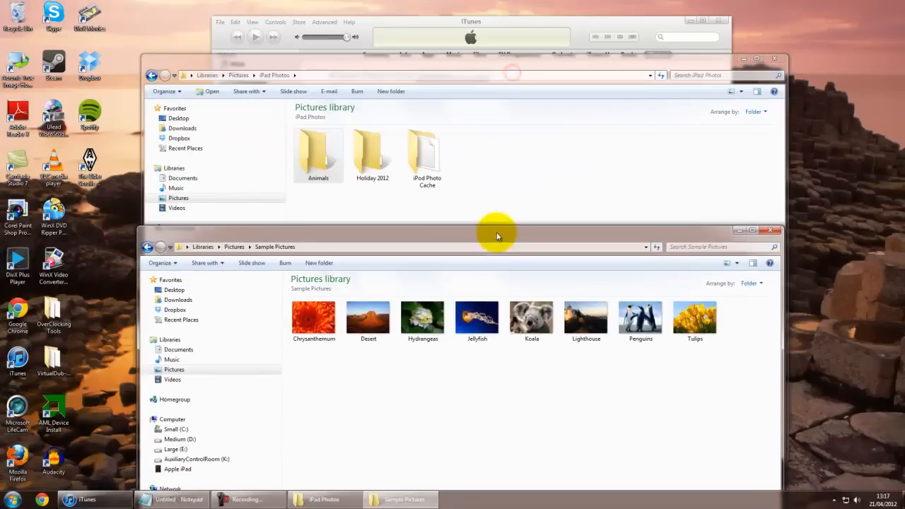
left_click(476, 317)
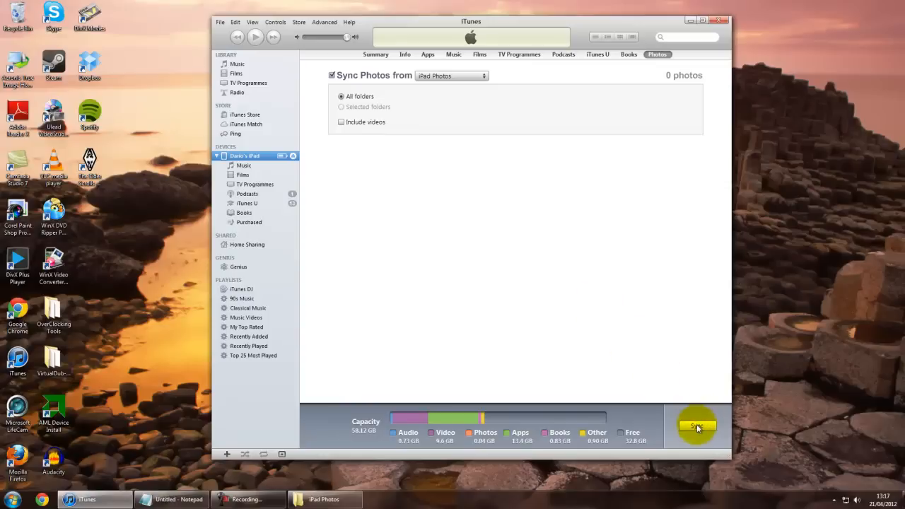
Step: Apply the sync so the 9 photos from iPad Photos transfer to the iPad
left_click(696, 426)
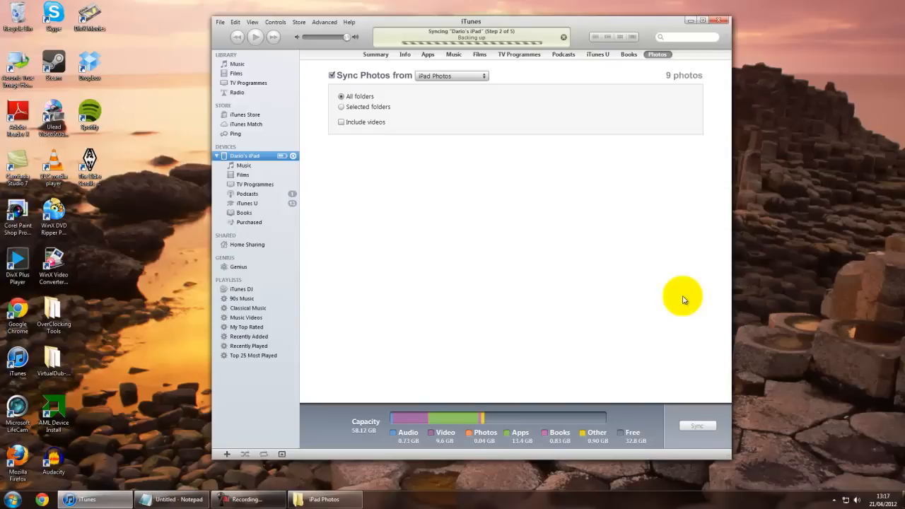
mouse_move(507, 234)
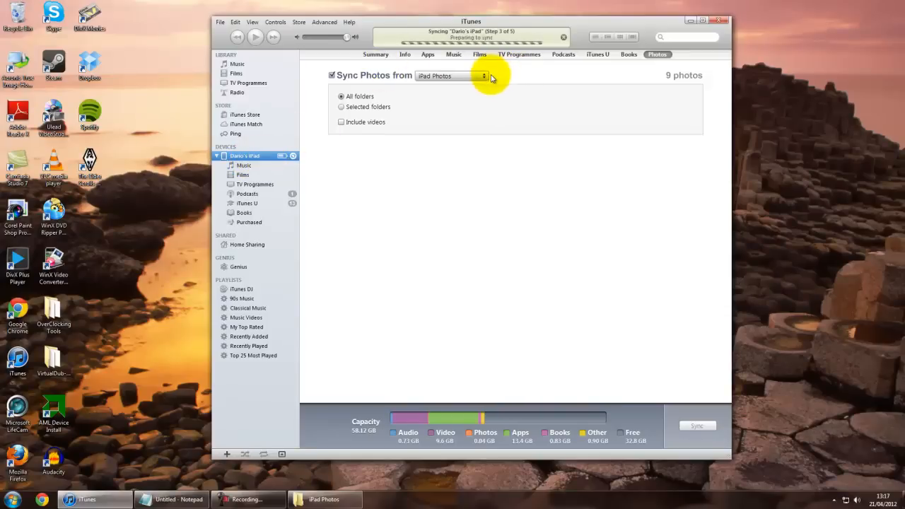
mouse_move(543, 223)
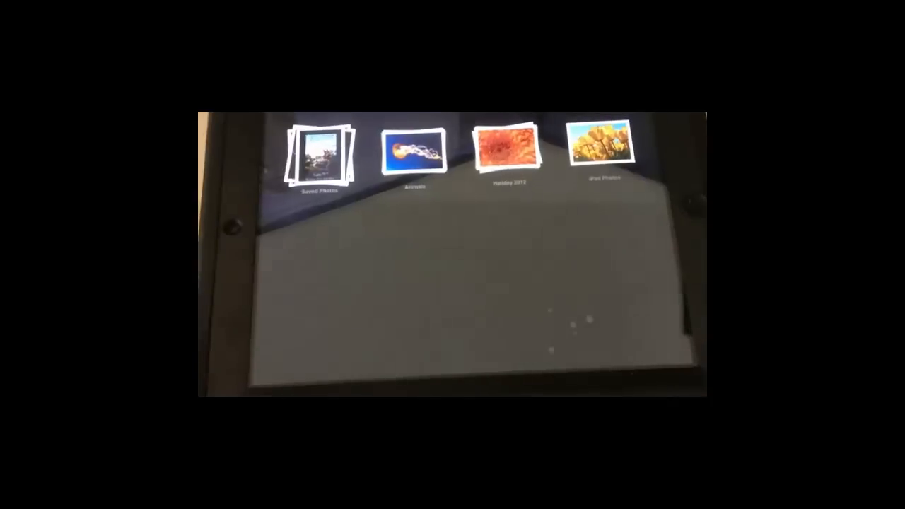
Step: On the iPad, open the Animals album to view its jellyfish photo
left_click(413, 153)
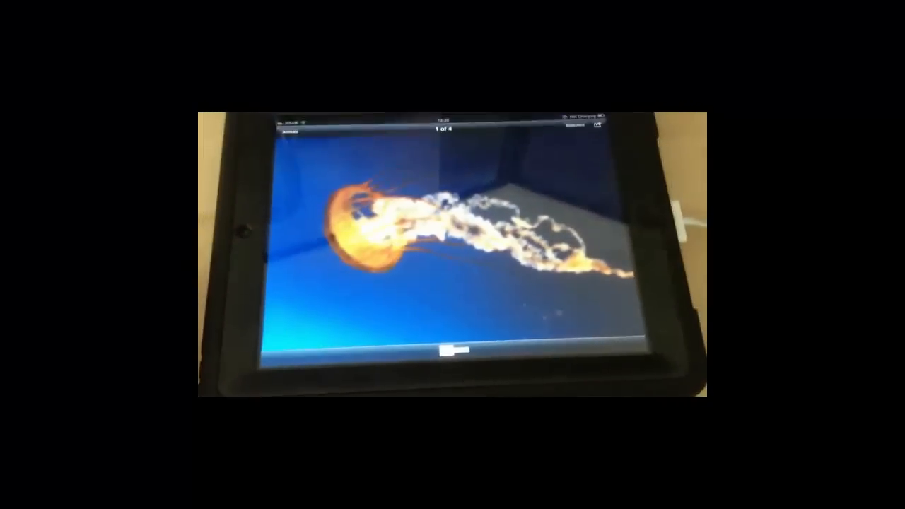